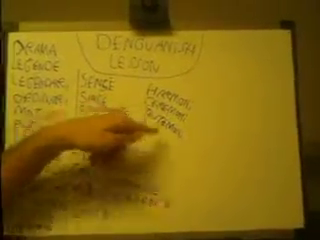
pyautogui.moveTo(160, 120)
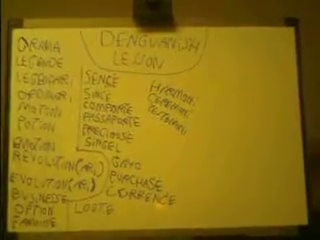